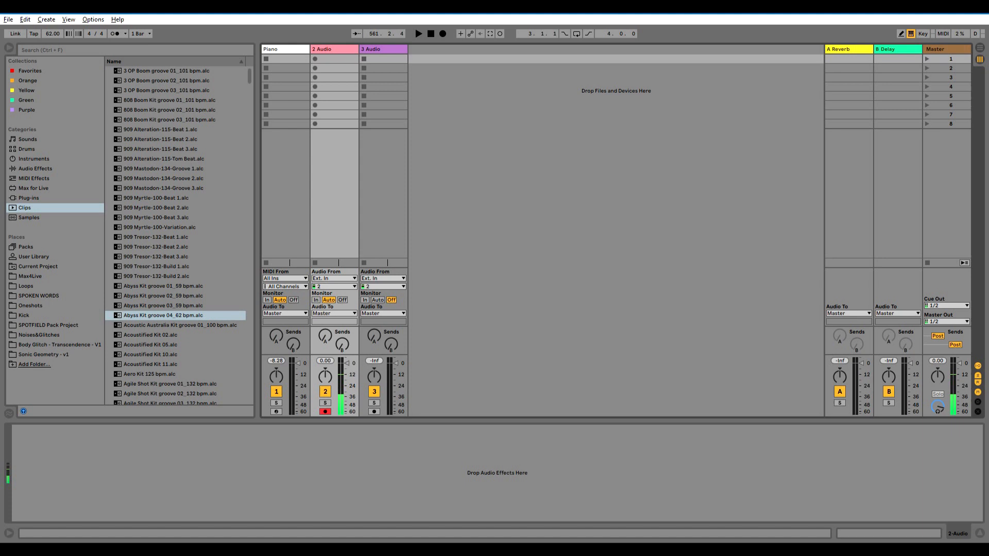
# - Bring up the context options for the Sonic Geometry - v1 place in the browser
pyautogui.click(68, 19)
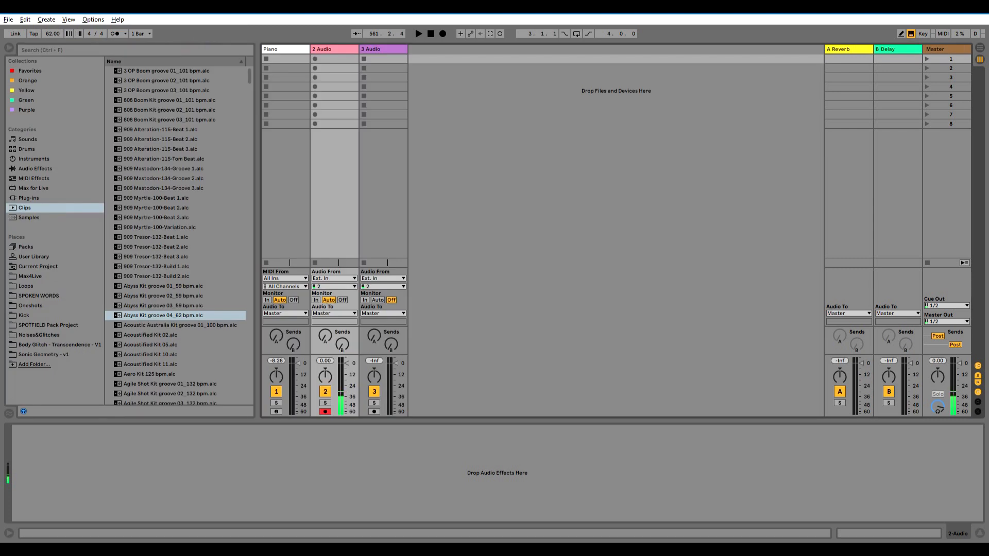
pyautogui.rightClick(43, 353)
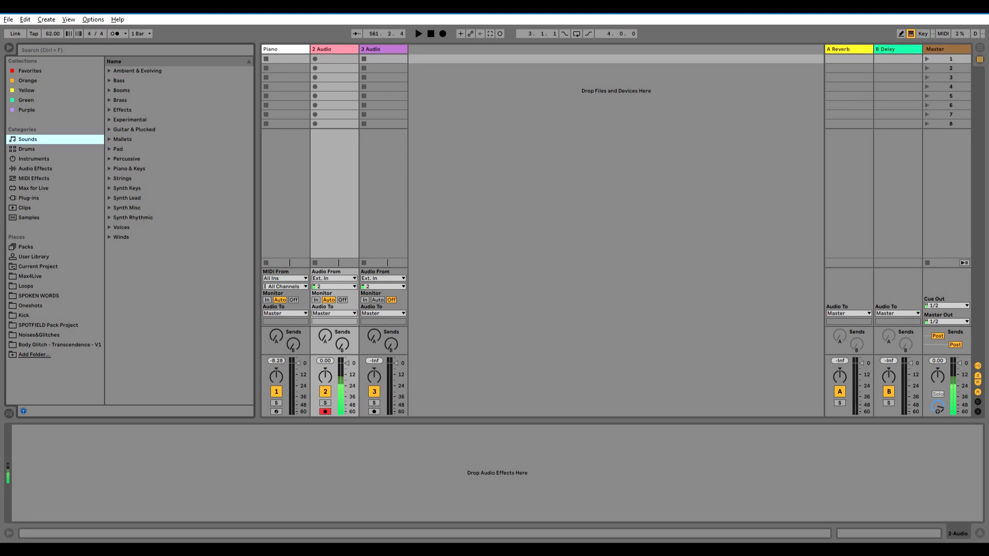
# - Add the Sonic Geometry - v1 folder from Finished back into the browser places
pyautogui.click(34, 353)
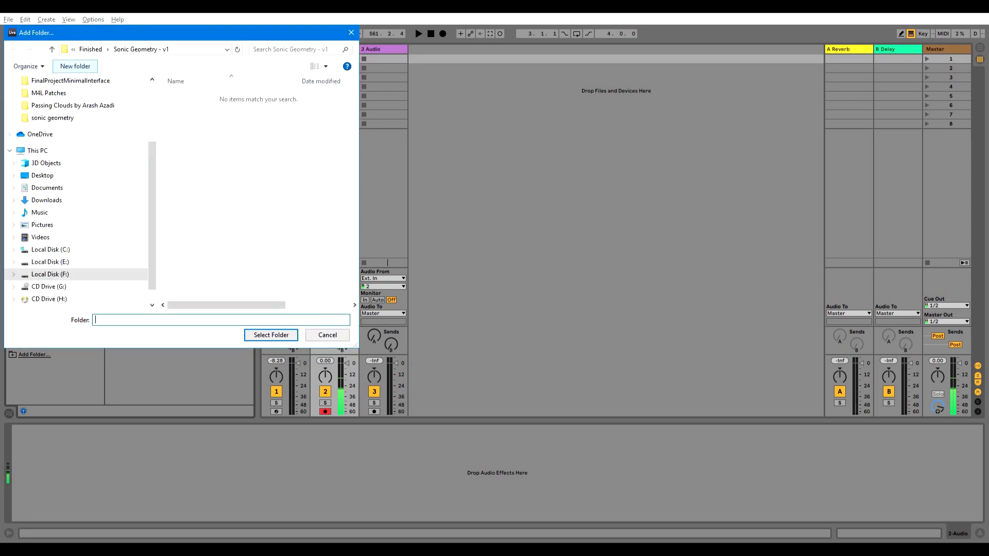
pyautogui.click(14, 50)
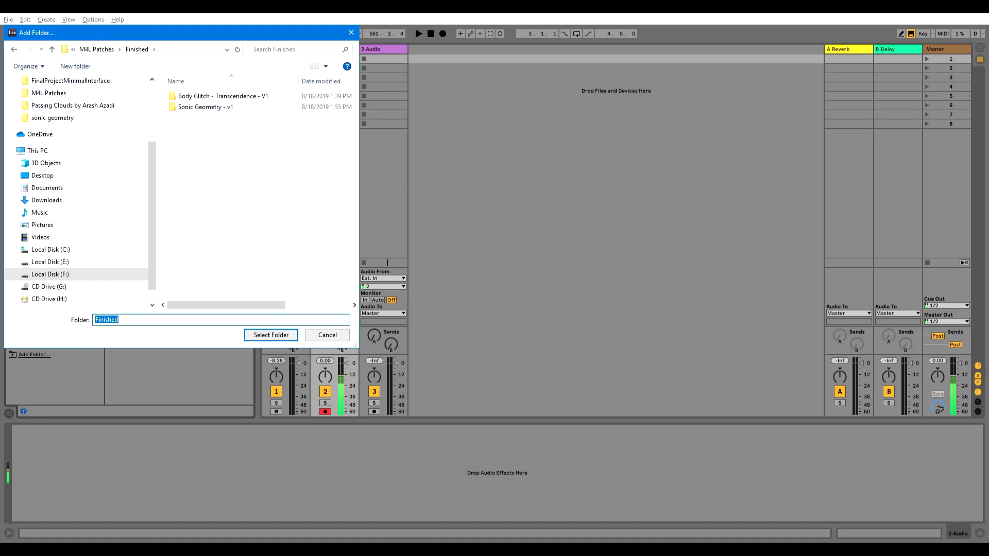
pyautogui.moveTo(205, 107)
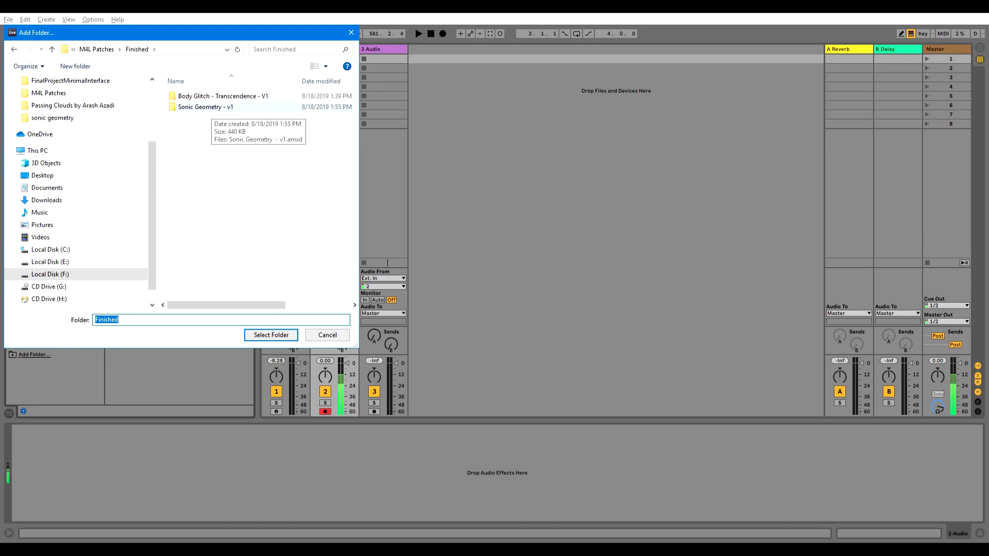
pyautogui.click(205, 106)
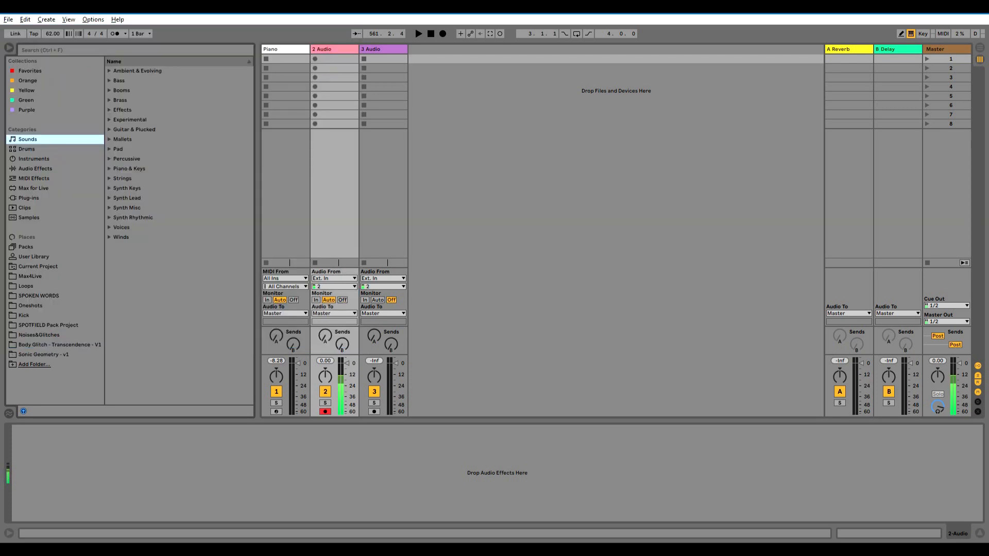
# - Show the Sonic Geometry - v1 place contents, listing Sonic Geometry - v1.amxd
pyautogui.click(43, 353)
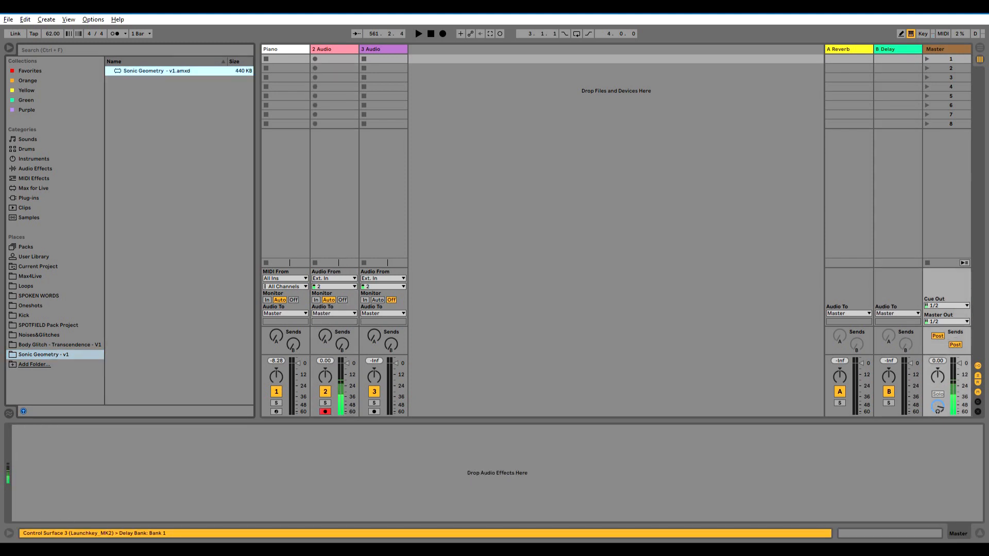
# - Load Sonic Geometry - v1.amxd onto the Master track, bringing up its visual window
pyautogui.doubleClick(157, 70)
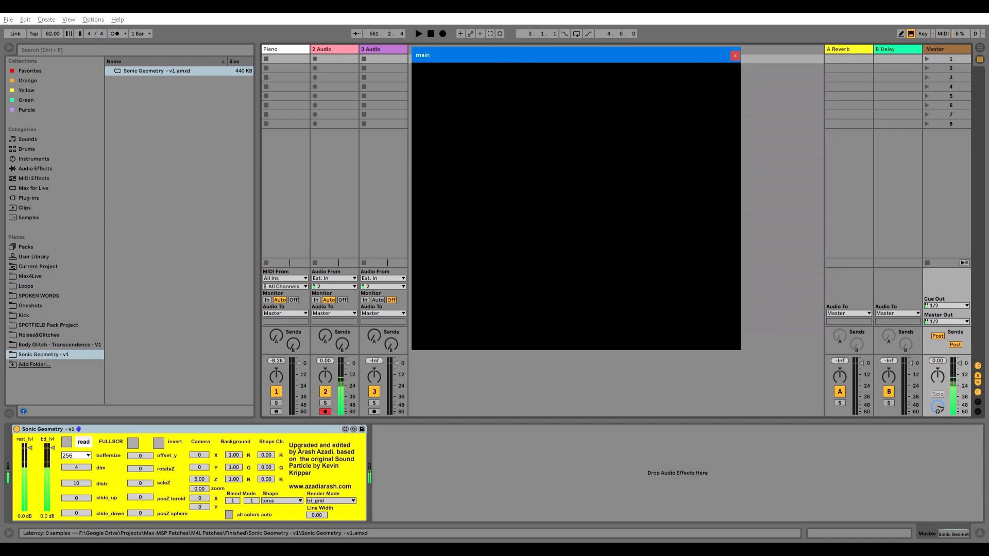
# - Enable the read toggle so the Sonic Geometry visual reacts to the audio
pyautogui.click(66, 442)
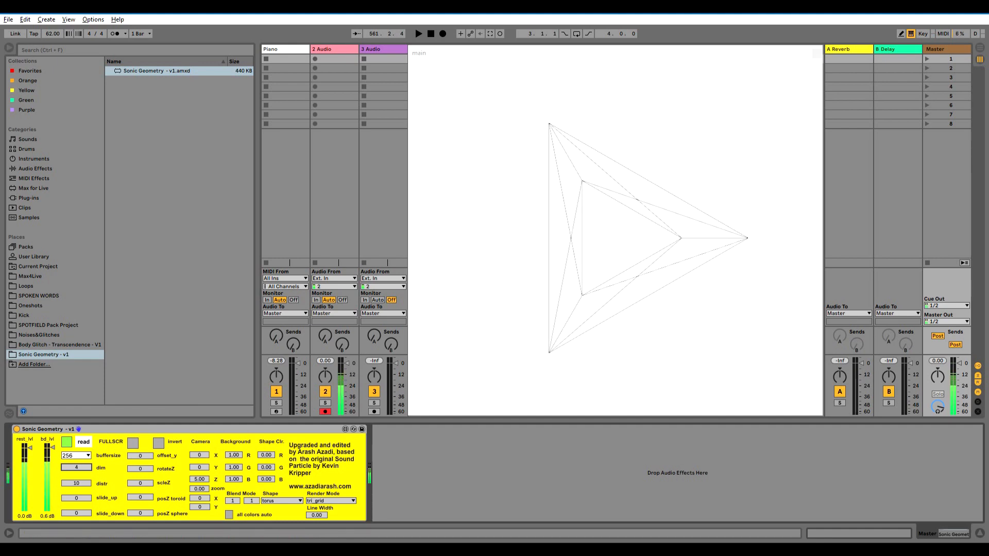
# - Cycle the visual shape through sphere and cylinder, settling on the cube
pyautogui.click(281, 501)
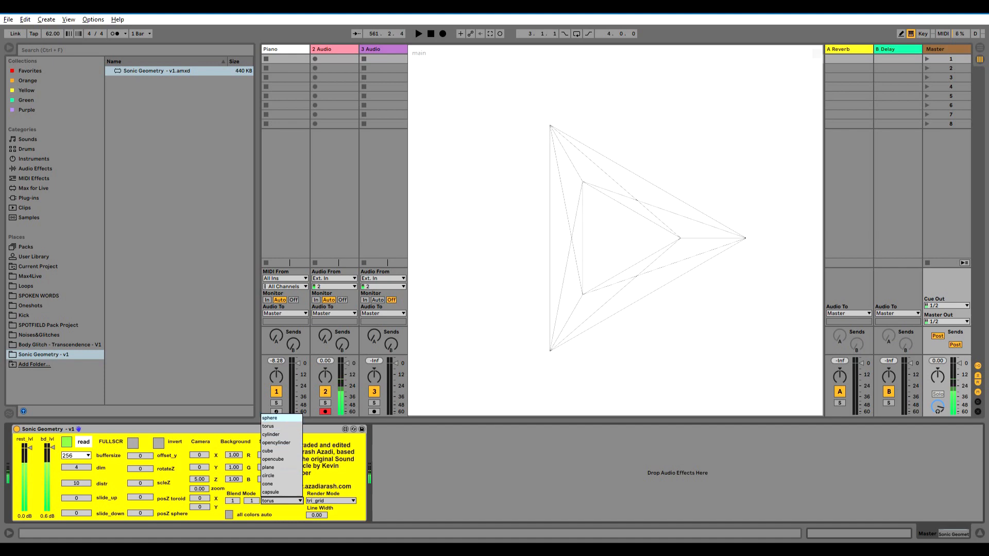
pyautogui.click(268, 418)
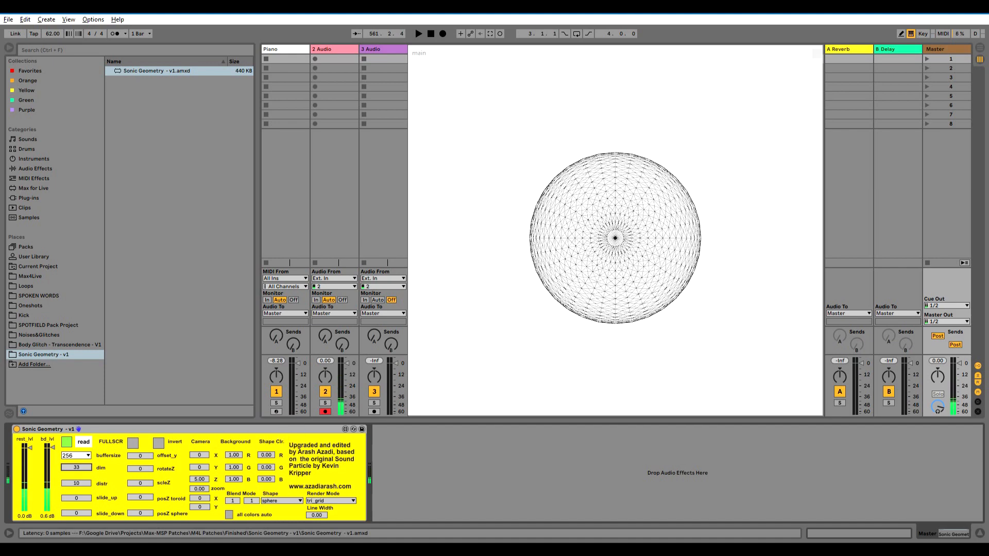
pyautogui.click(280, 501)
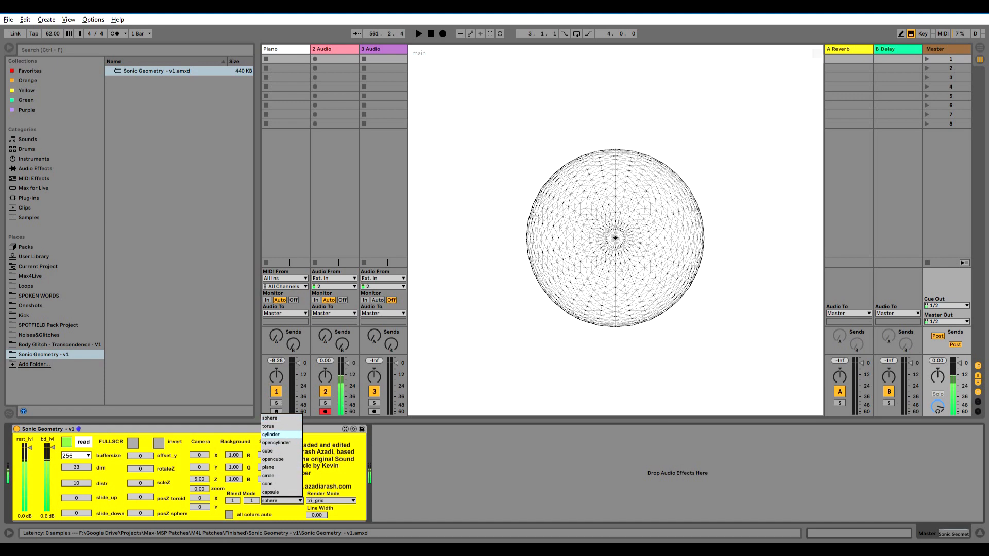
pyautogui.click(271, 434)
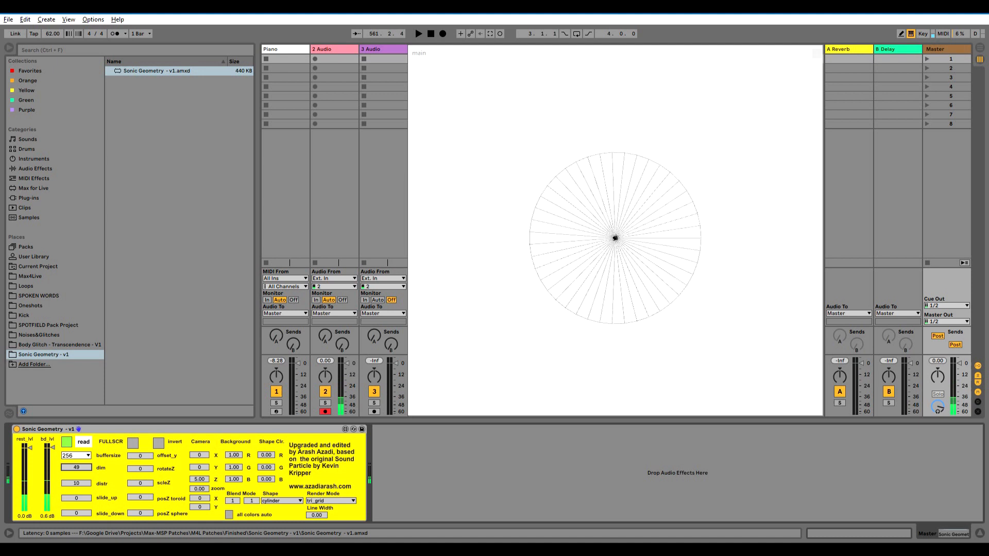
pyautogui.click(280, 500)
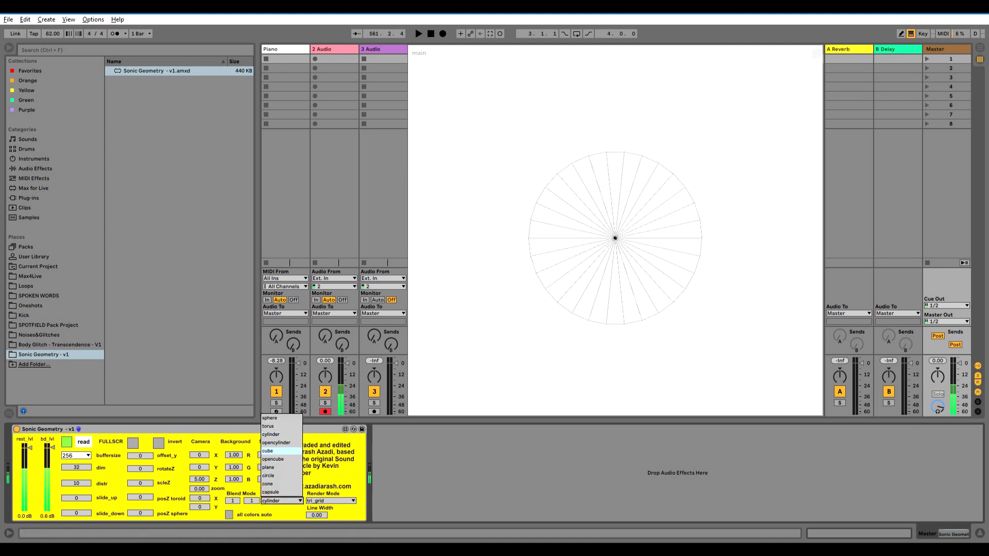
pyautogui.click(268, 450)
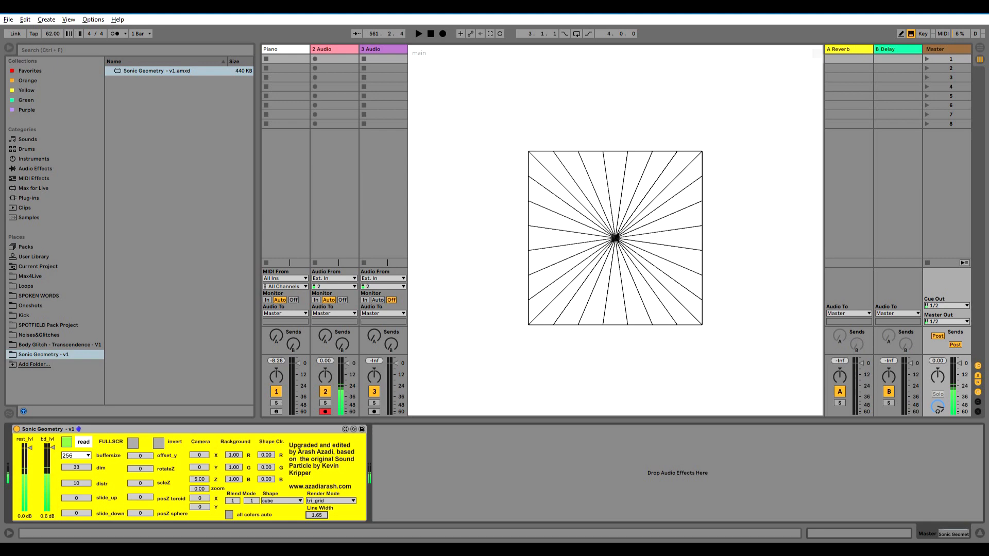
pyautogui.click(281, 500)
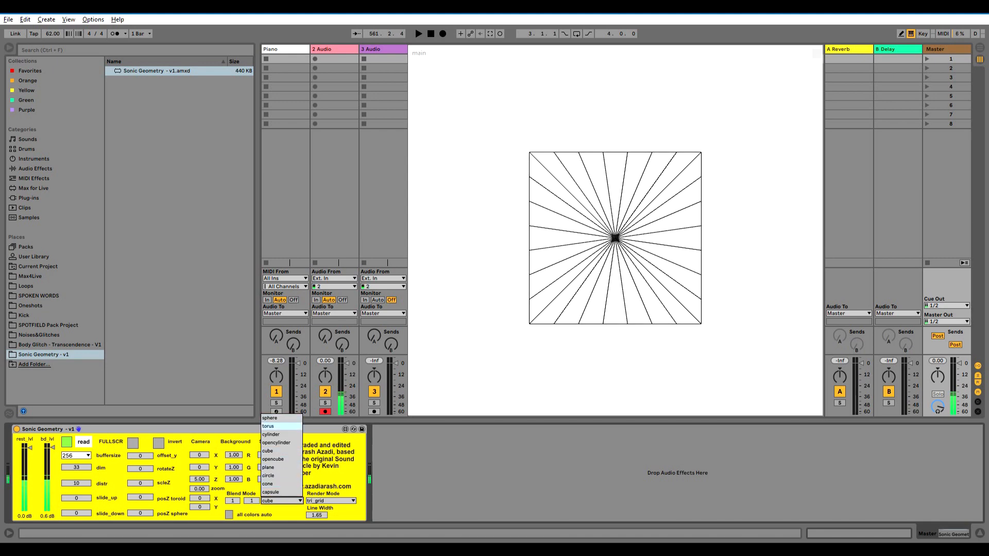
pyautogui.click(267, 427)
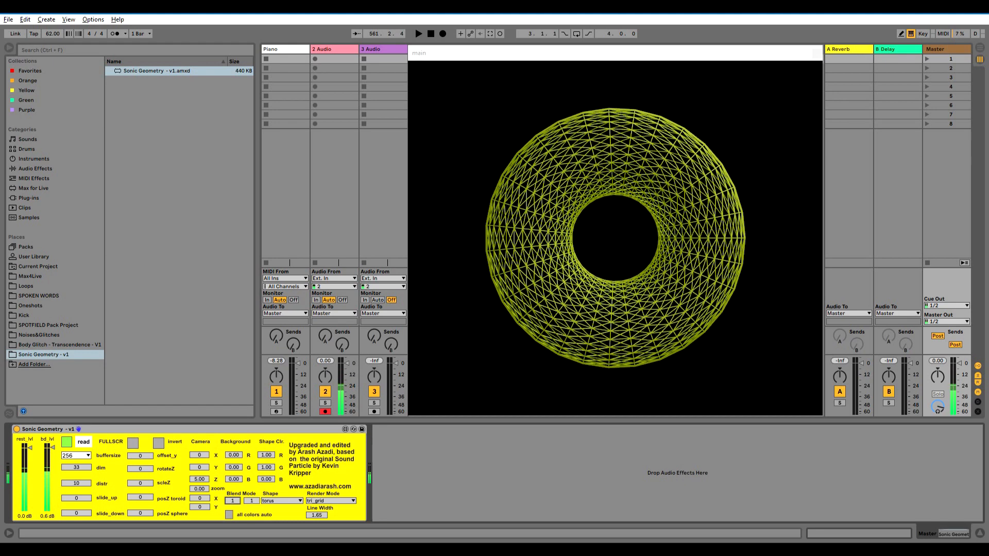
# - Try points, lines, lines_strip and tri_strip render modes, ending on line_adjacency
pyautogui.click(331, 501)
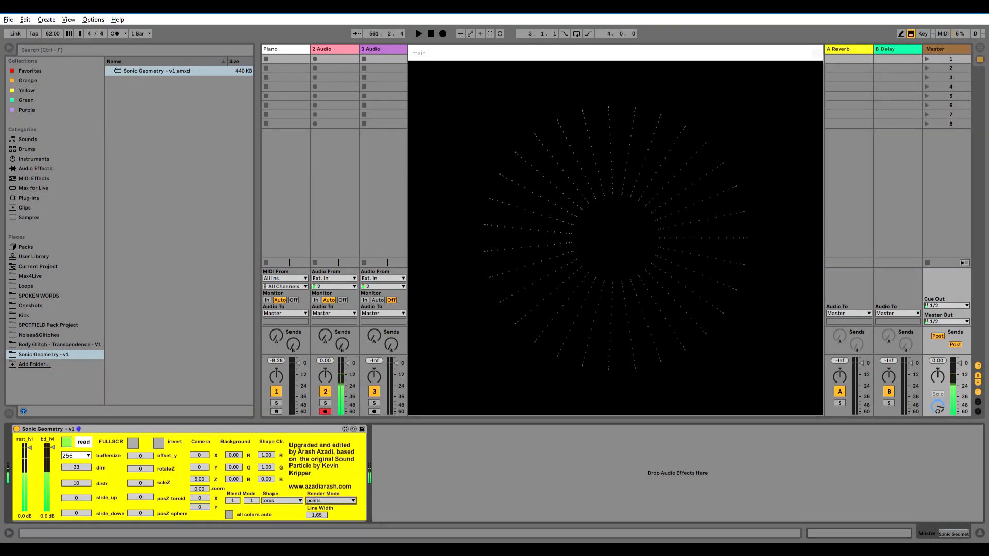
pyautogui.click(331, 500)
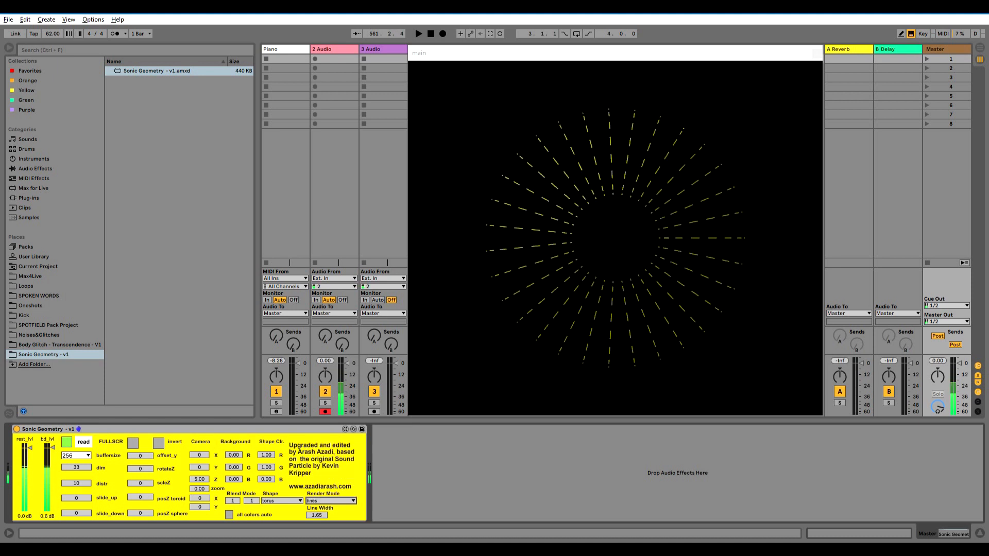
pyautogui.click(331, 500)
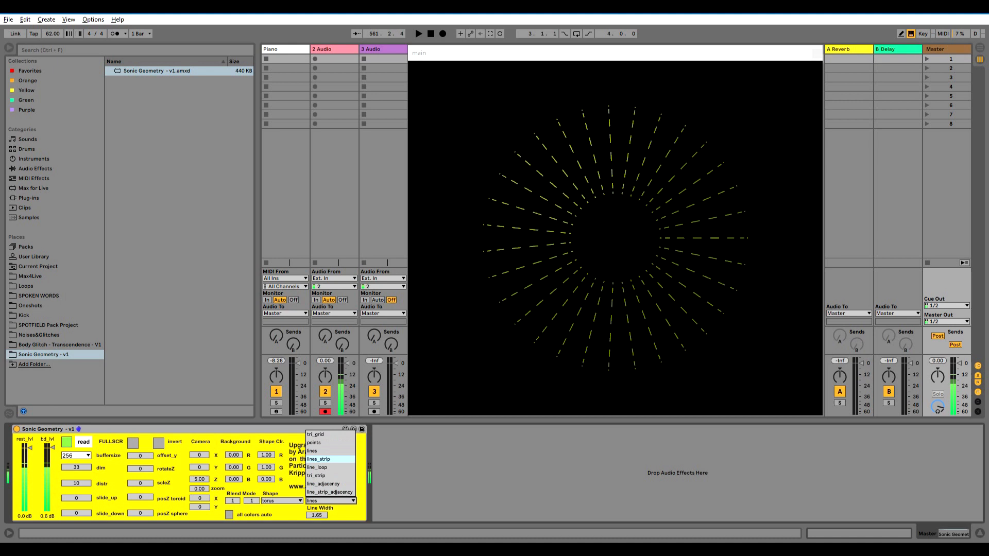
pyautogui.click(319, 459)
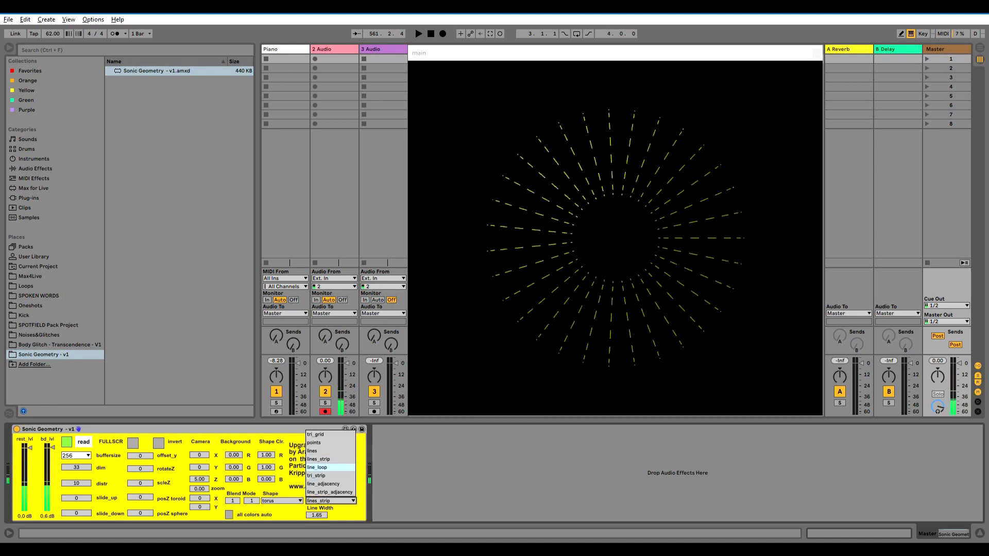
pyautogui.click(318, 468)
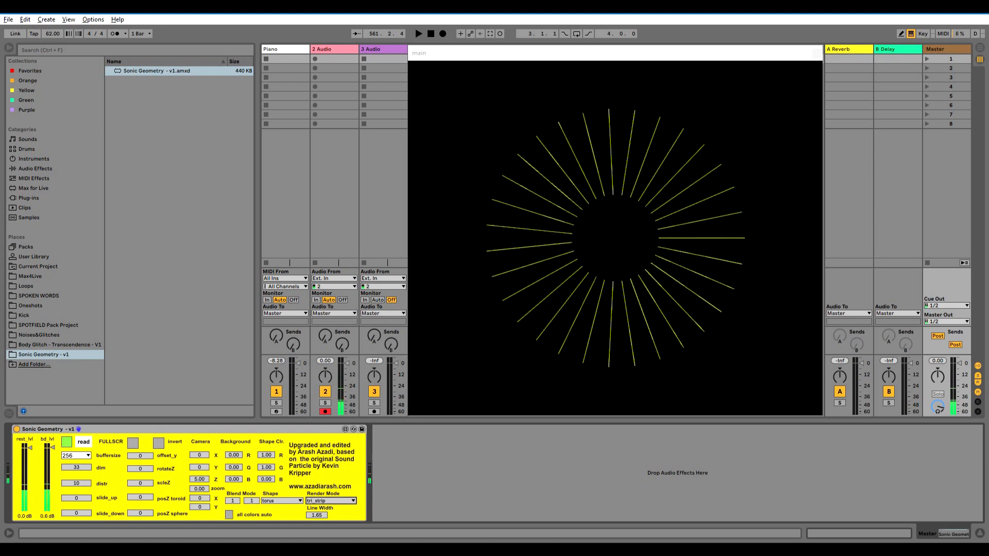
pyautogui.click(329, 500)
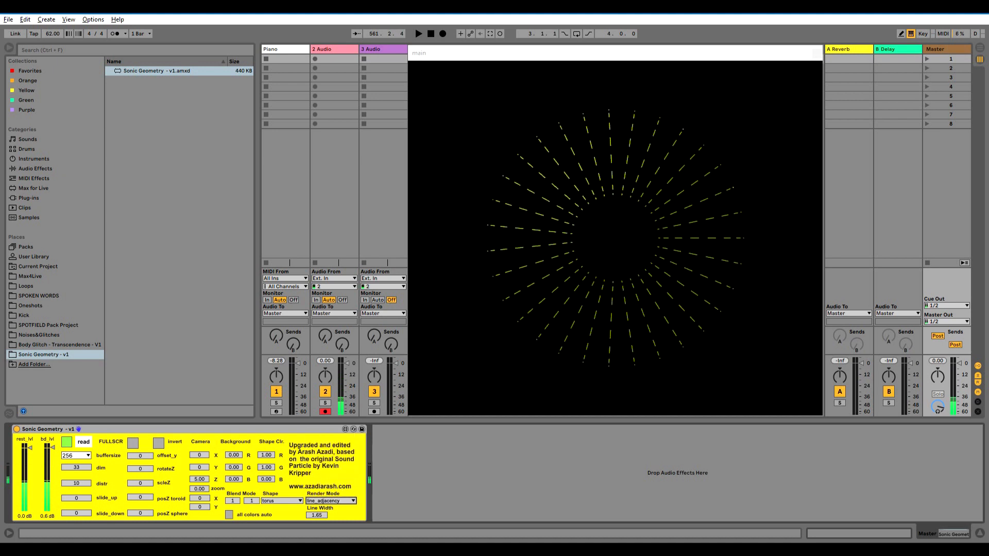
pyautogui.click(350, 500)
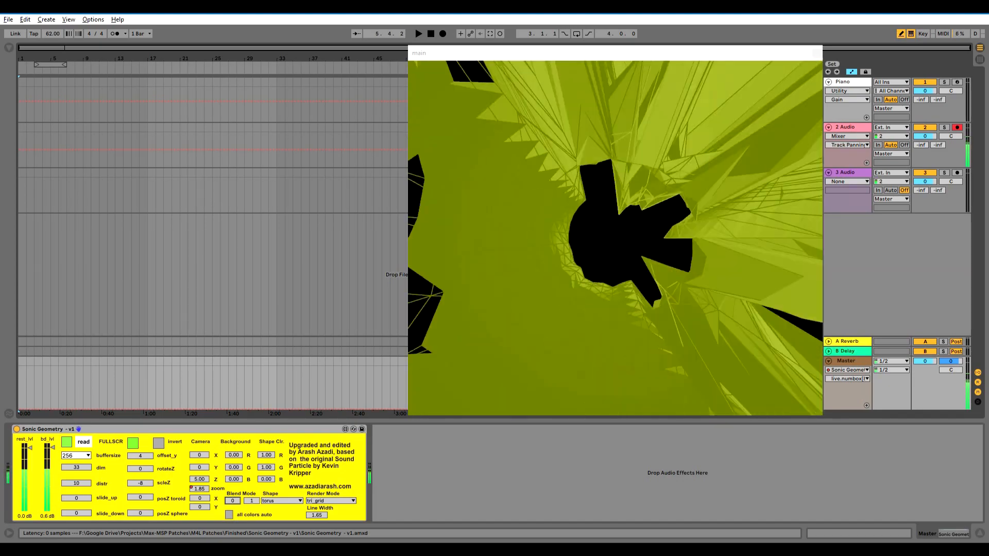
# - Raise the torus Line Width from 1.65 to 21.28
pyautogui.click(331, 500)
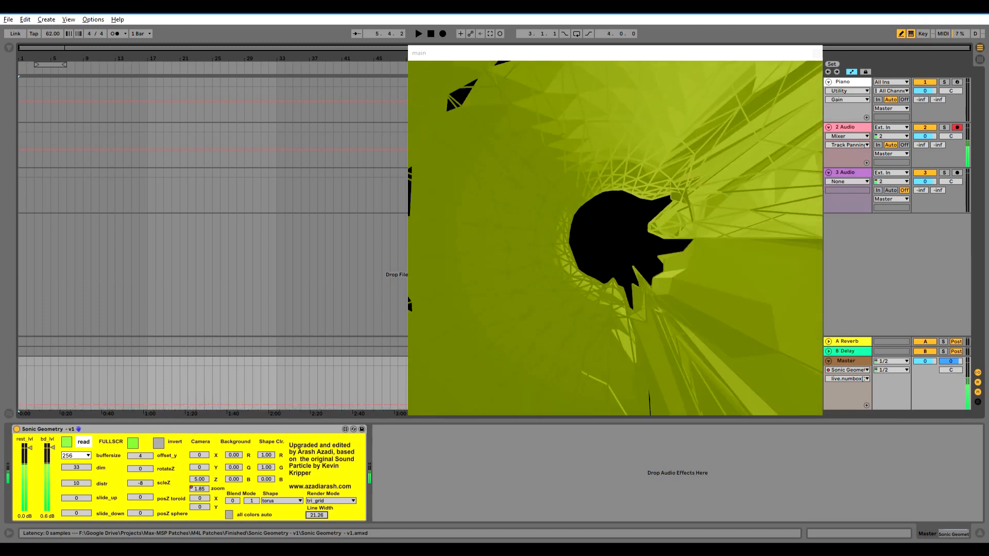
pyautogui.click(330, 501)
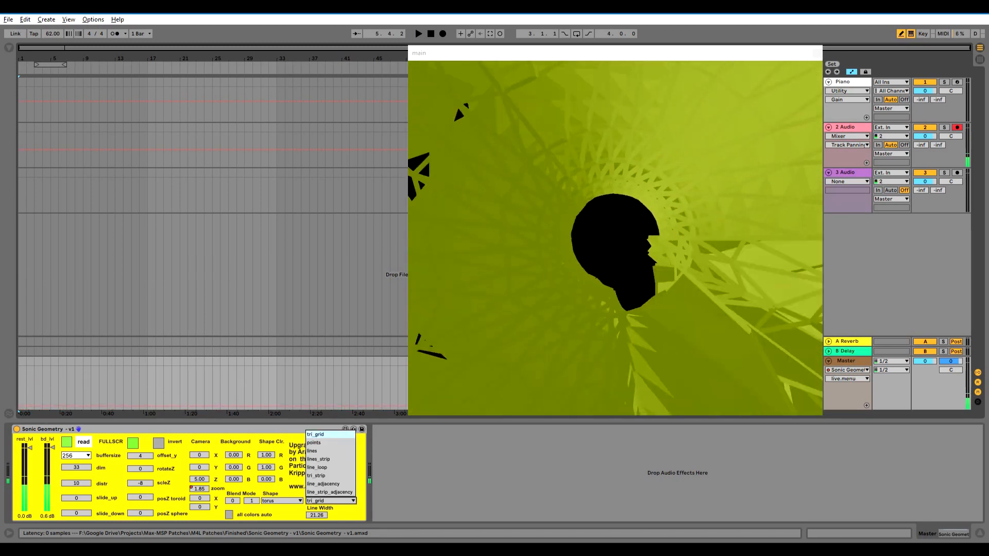